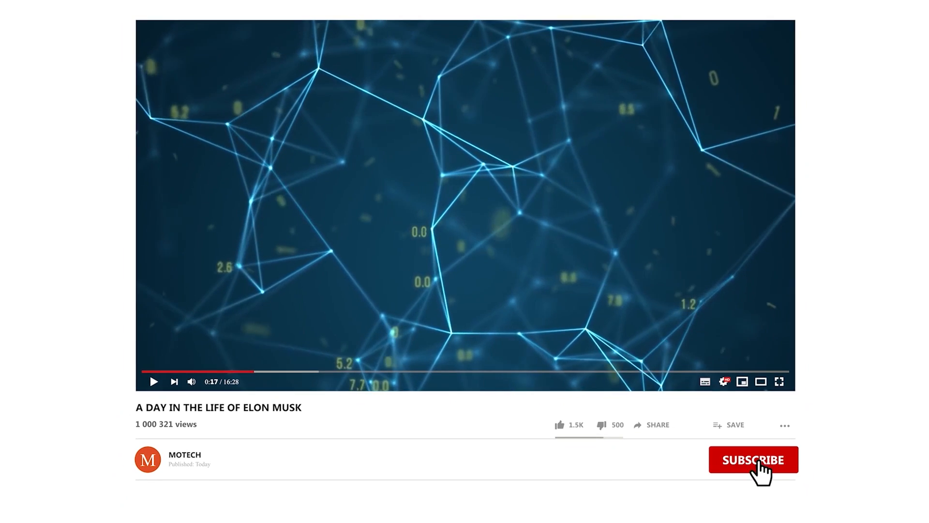
Subscribe to MOTECH and ring the bell for upload notifications
{"action": "left_click", "coordinate": [751, 459]}
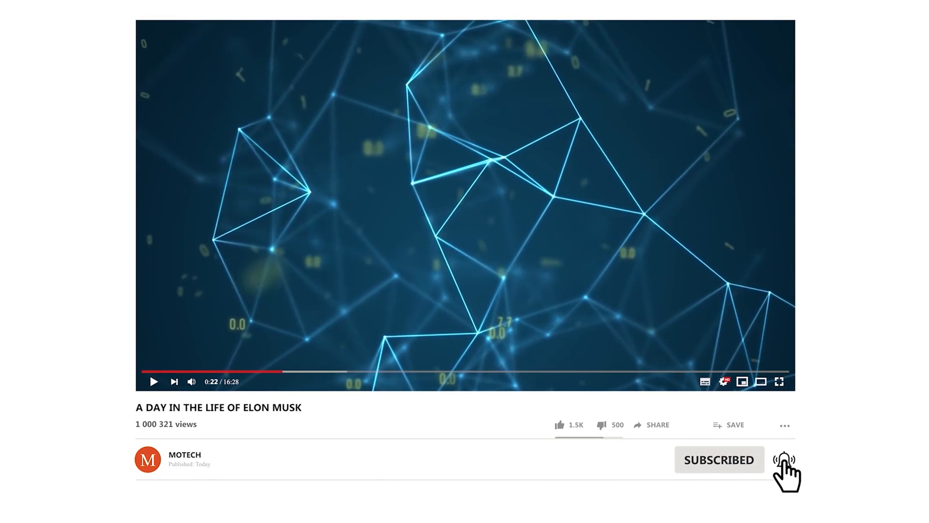
{"action": "left_click", "coordinate": [780, 382]}
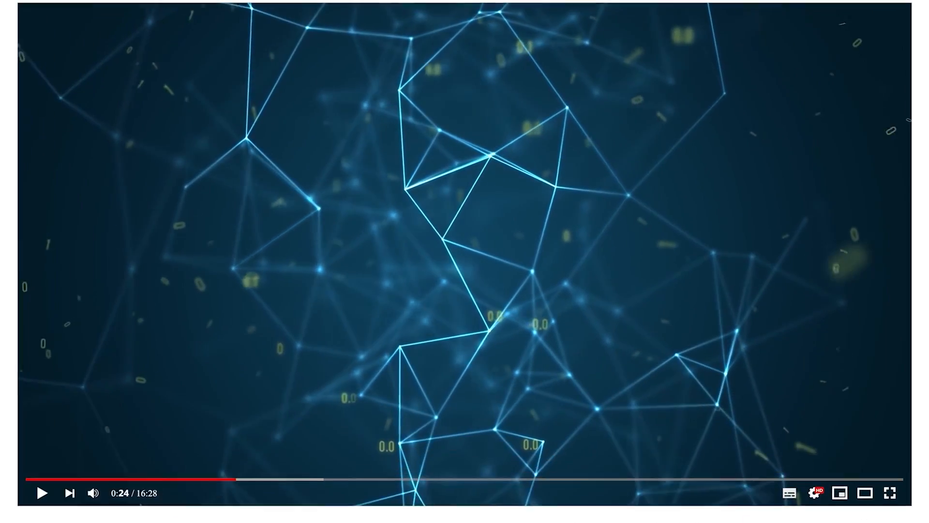